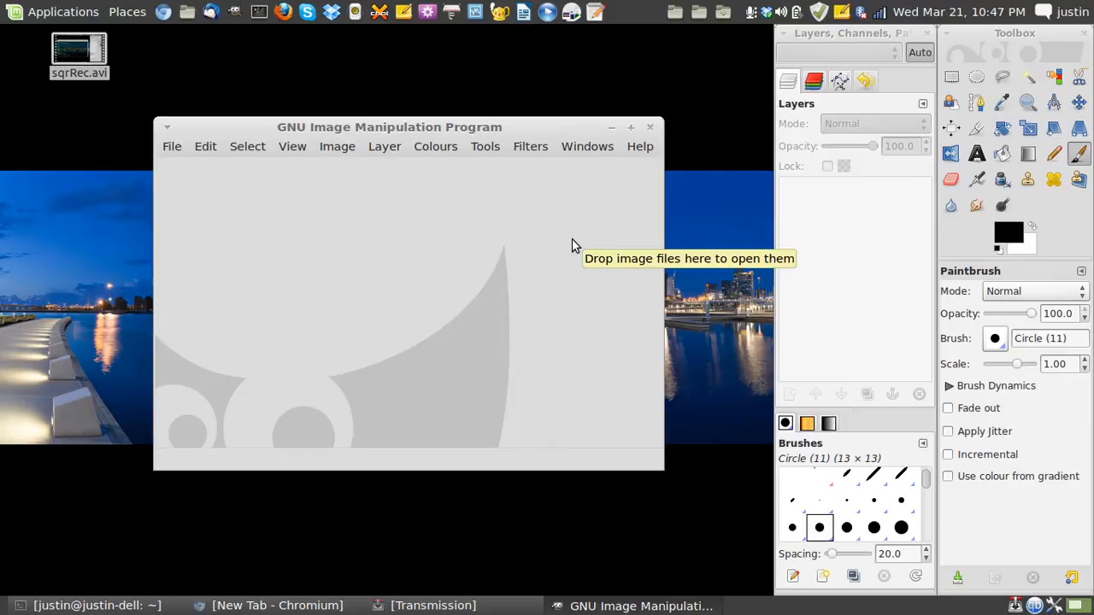
{"action": "mouse_move", "coordinate": [568, 94]}
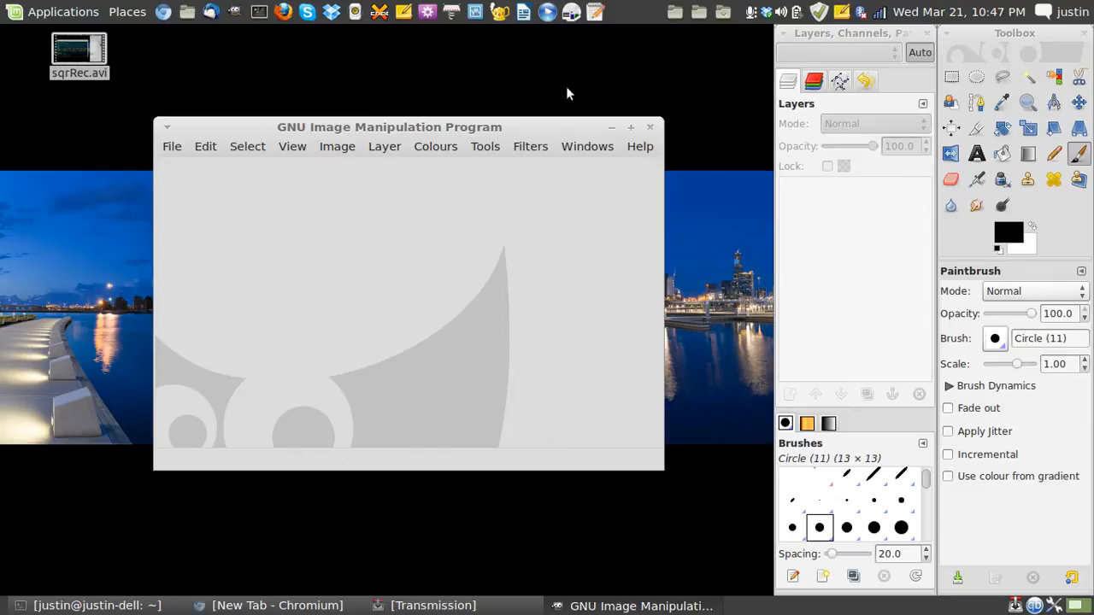
Bring up the Create a New Image dialog for a 640 × 400 pixel image.
{"action": "left_click", "coordinate": [171, 147]}
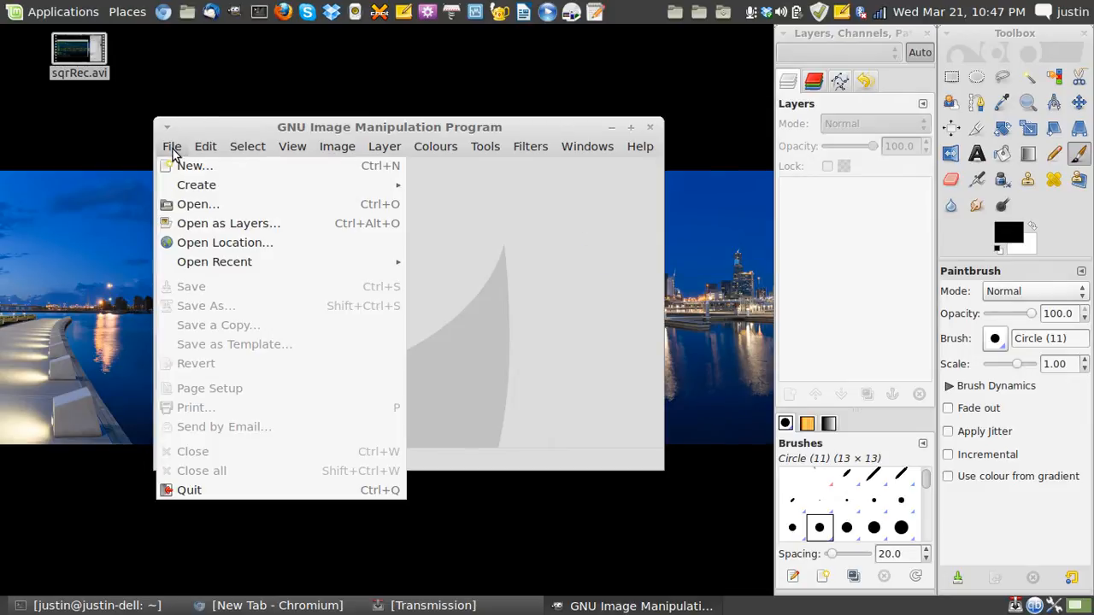
{"action": "left_click", "coordinate": [194, 164]}
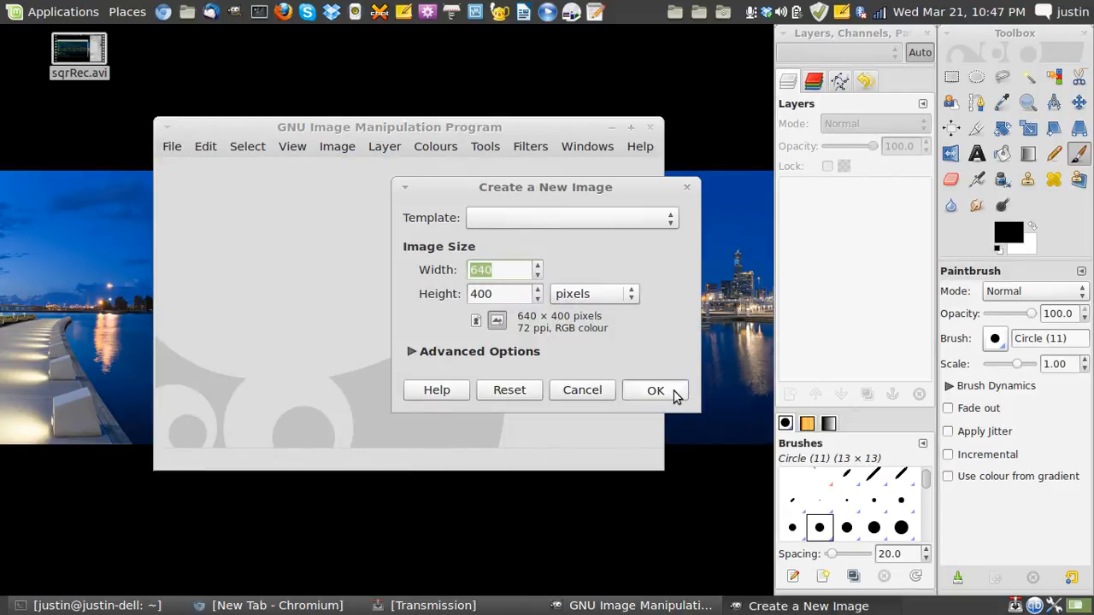
Confirm creation of the blank white 640 × 400 canvas.
{"action": "left_click", "coordinate": [656, 389]}
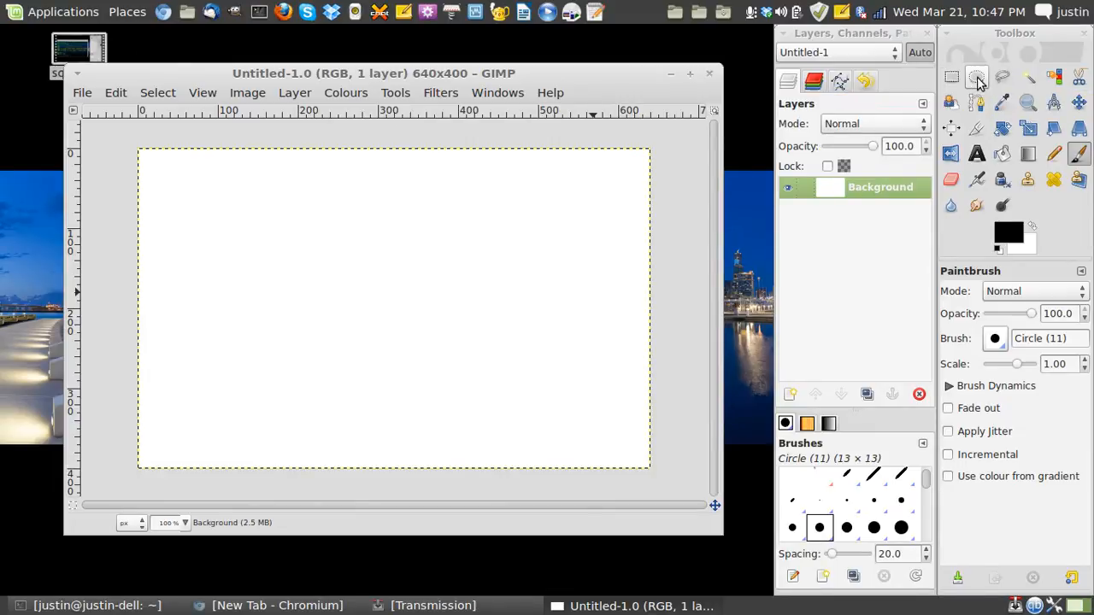
{"action": "mouse_move", "coordinate": [951, 79]}
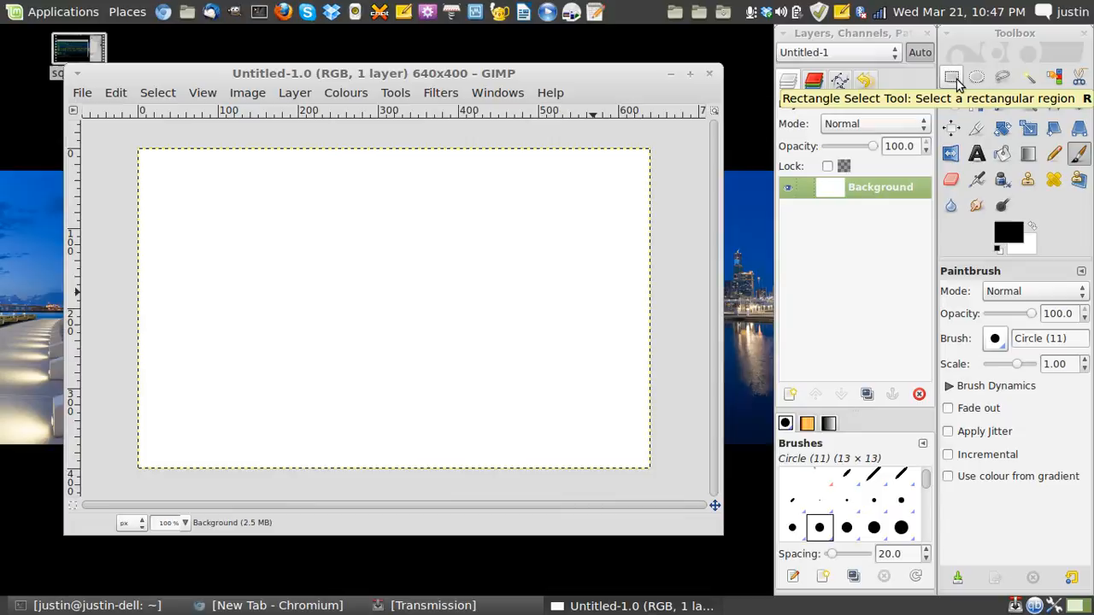
Select a rectangular region about 311 × 231 pixels in the canvas centre.
{"action": "left_click", "coordinate": [950, 79]}
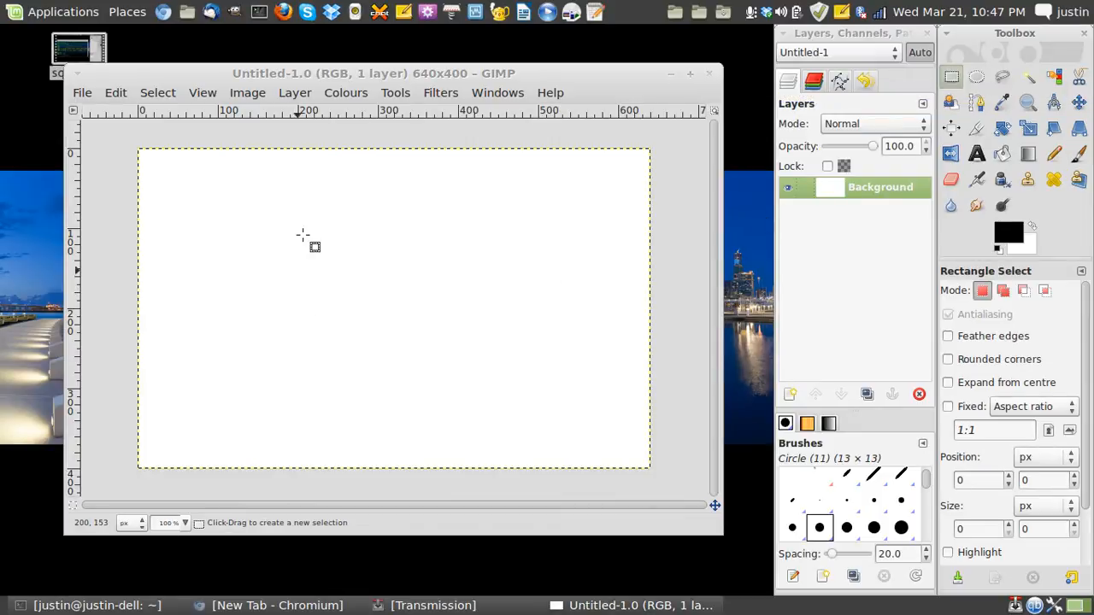
{"action": "left_click_drag", "start_coordinate": [303, 235], "coordinate": [519, 393]}
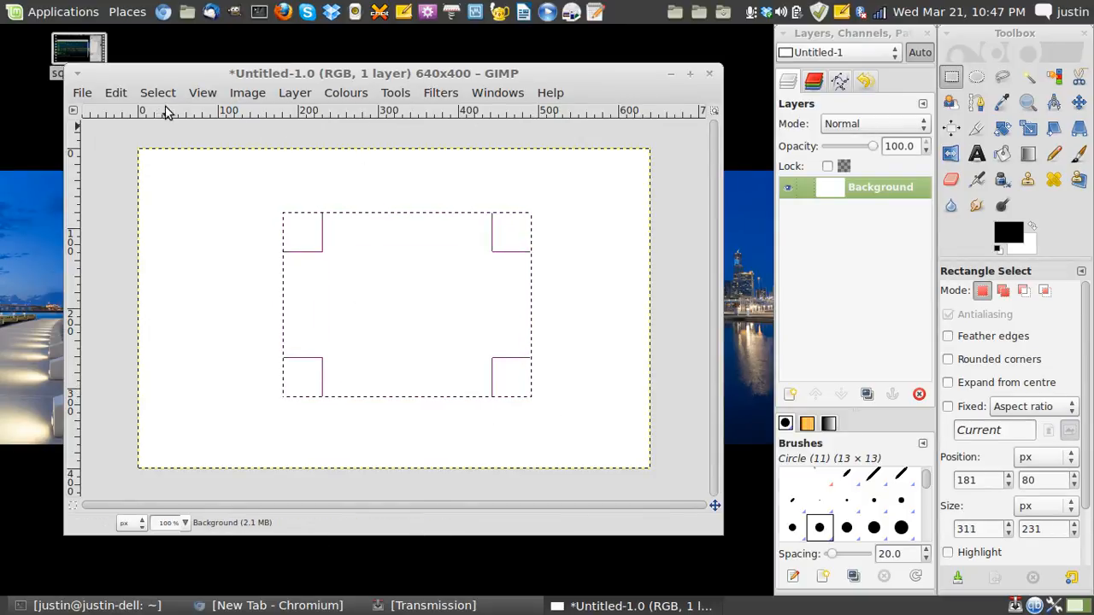
{"action": "left_click", "coordinate": [157, 93]}
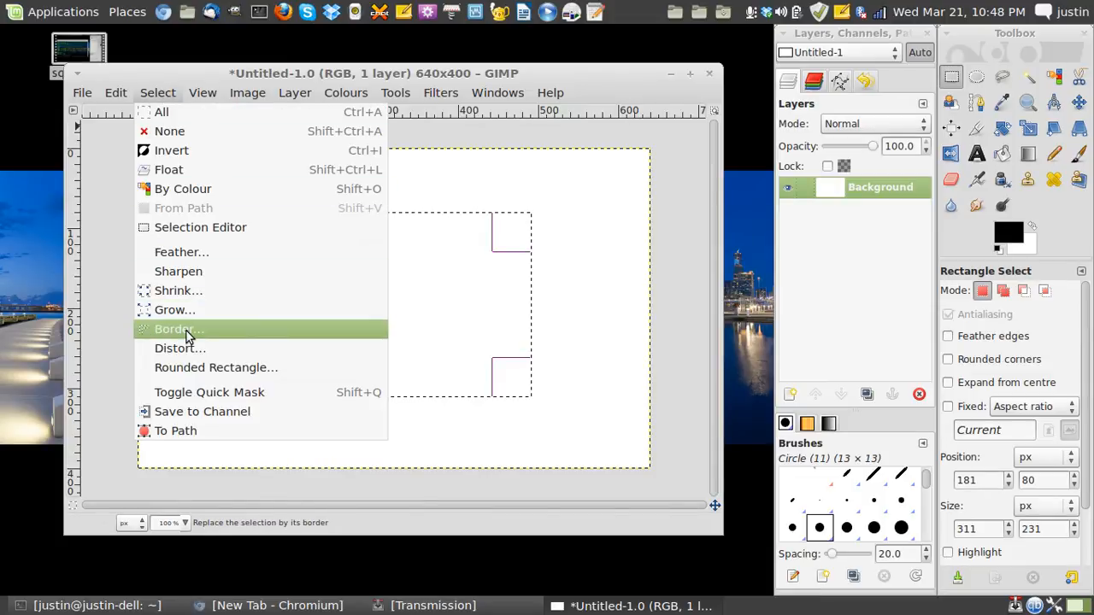
Convert the rectangle selection into a 1-pixel border of itself.
{"action": "left_click", "coordinate": [180, 328]}
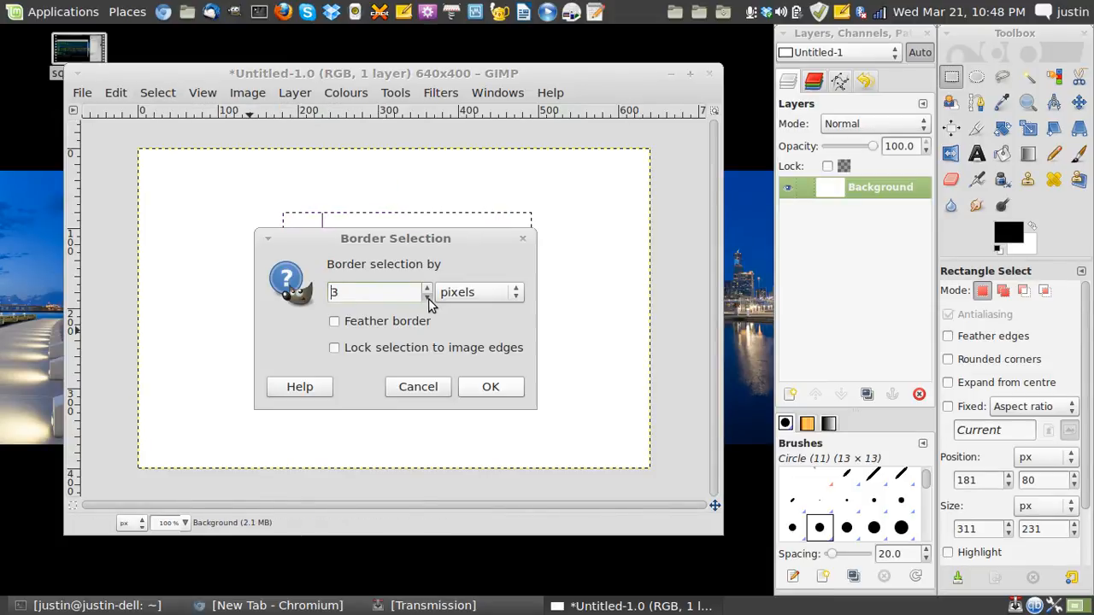
{"action": "left_click", "coordinate": [479, 290]}
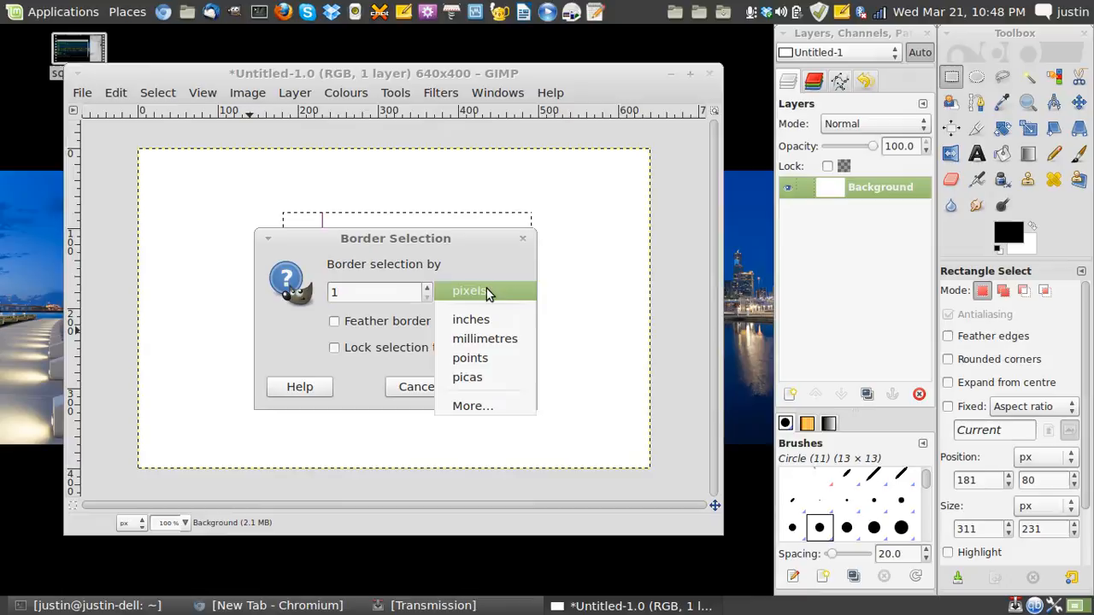
{"action": "left_click", "coordinate": [468, 290]}
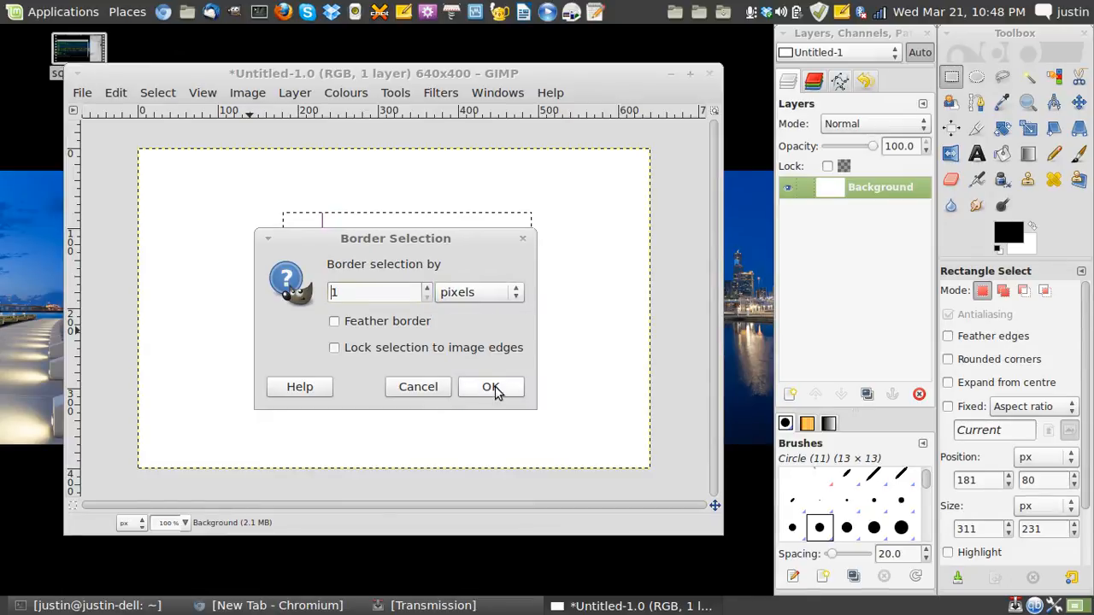
{"action": "left_click", "coordinate": [491, 386]}
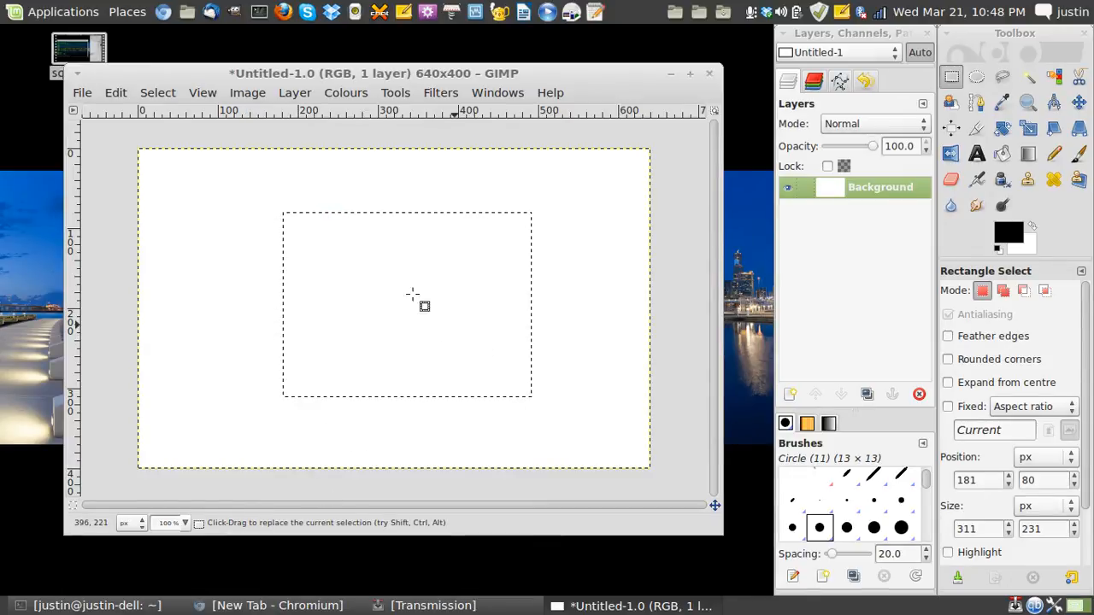
{"action": "mouse_move", "coordinate": [562, 236]}
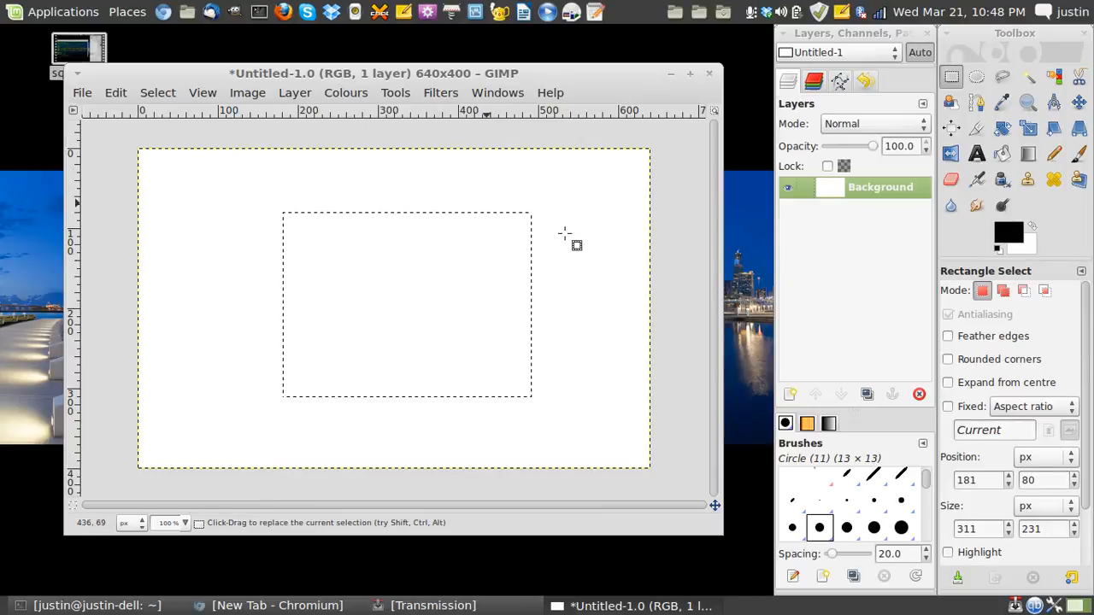
{"action": "mouse_move", "coordinate": [334, 256]}
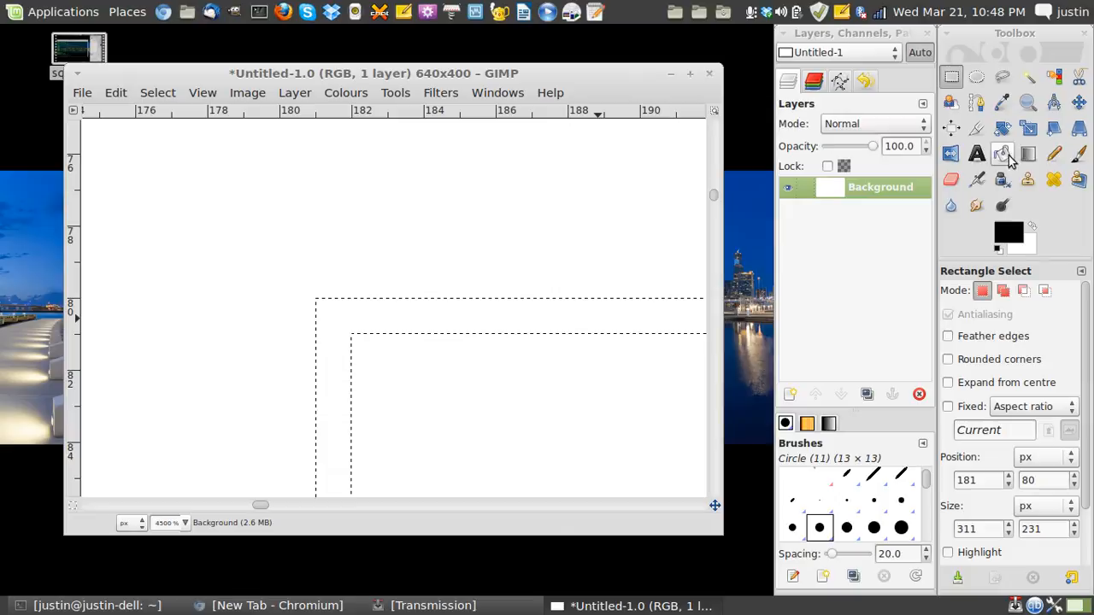
{"action": "mouse_move", "coordinate": [1002, 154]}
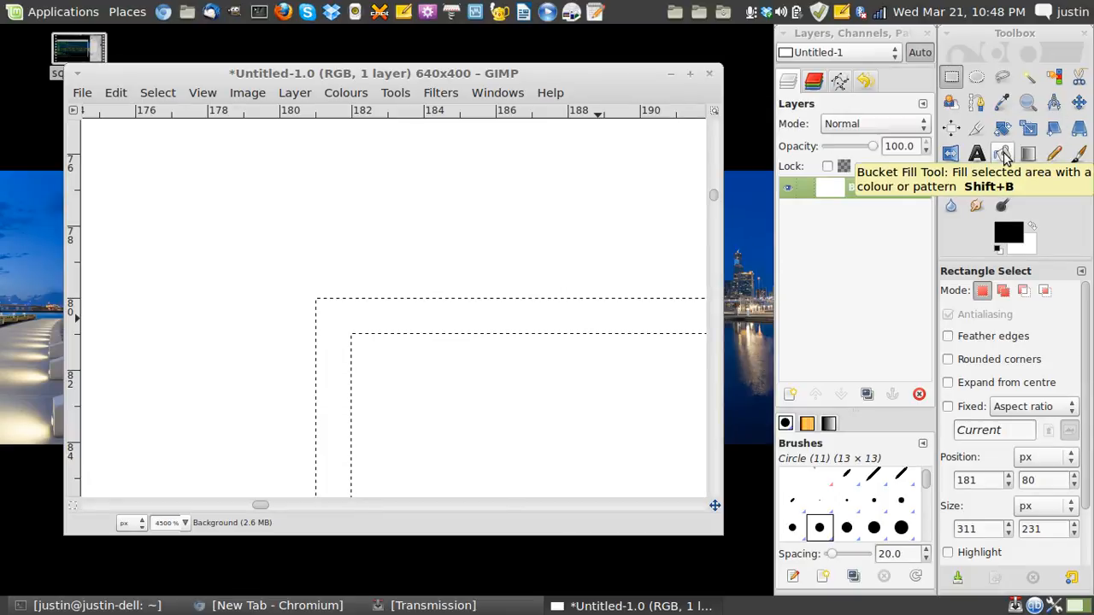
Activate bucket fill with black as the foreground colour for the border.
{"action": "left_click", "coordinate": [1001, 154]}
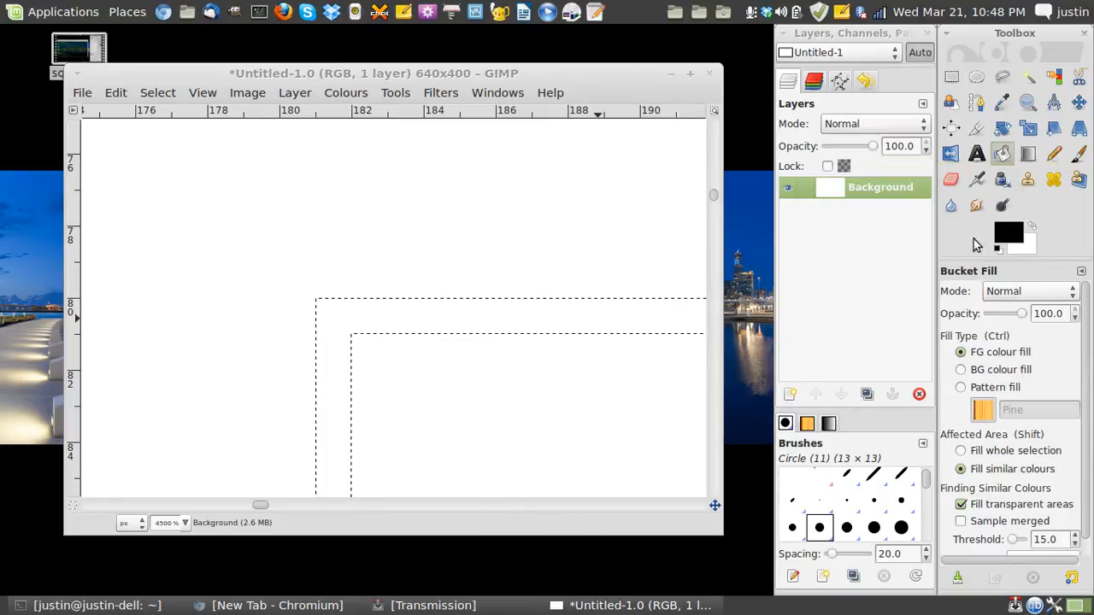
{"action": "left_click", "coordinate": [1006, 232]}
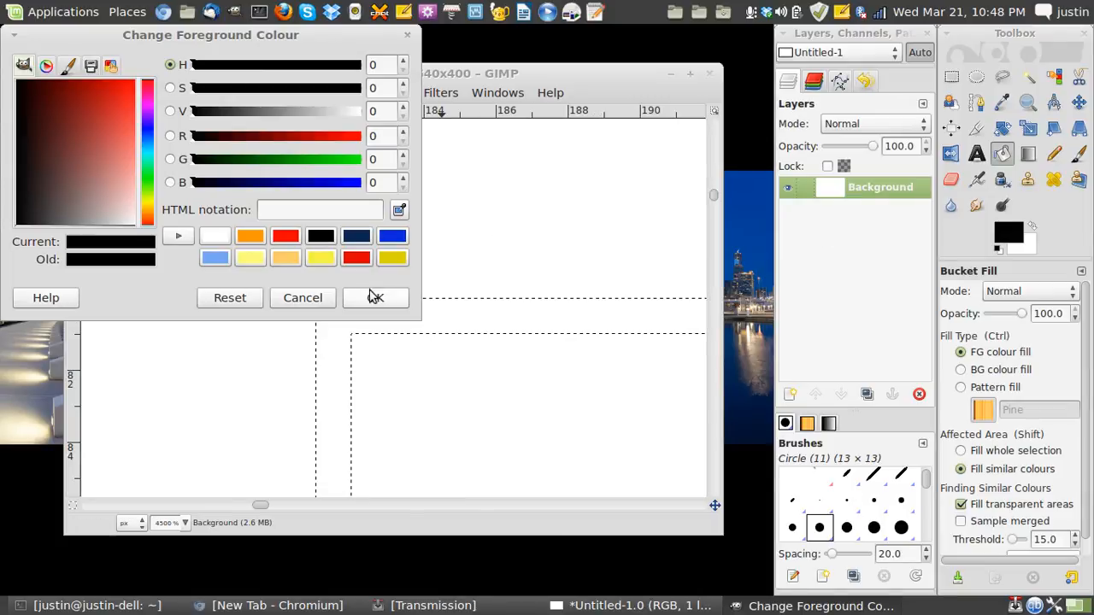
{"action": "left_click", "coordinate": [375, 297]}
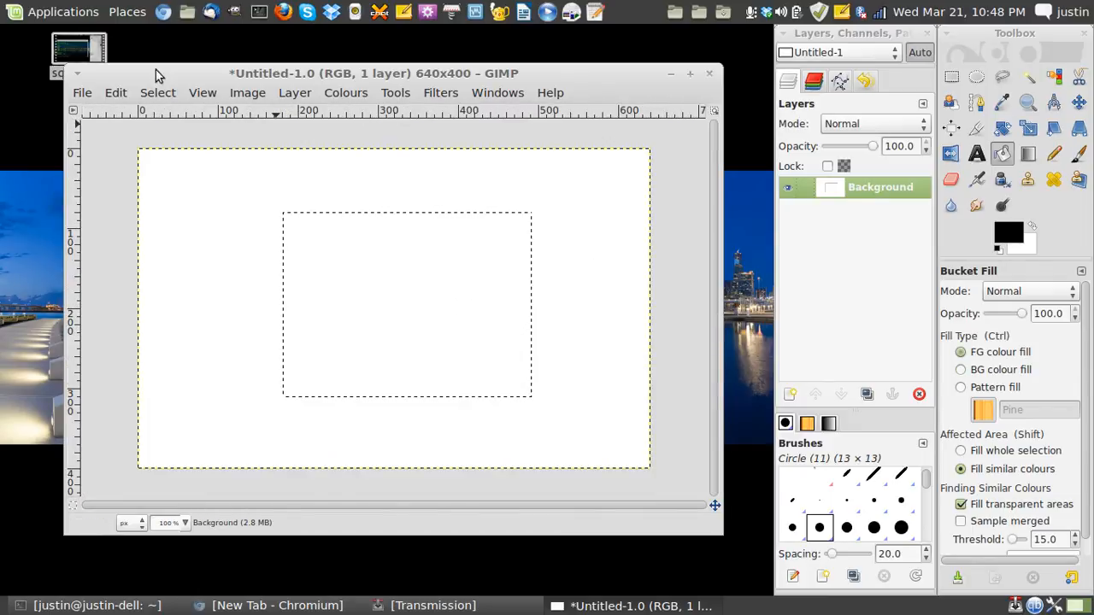
Clear the selection to reveal the black rectangle and switch to ellipse selection.
{"action": "left_click", "coordinate": [157, 92]}
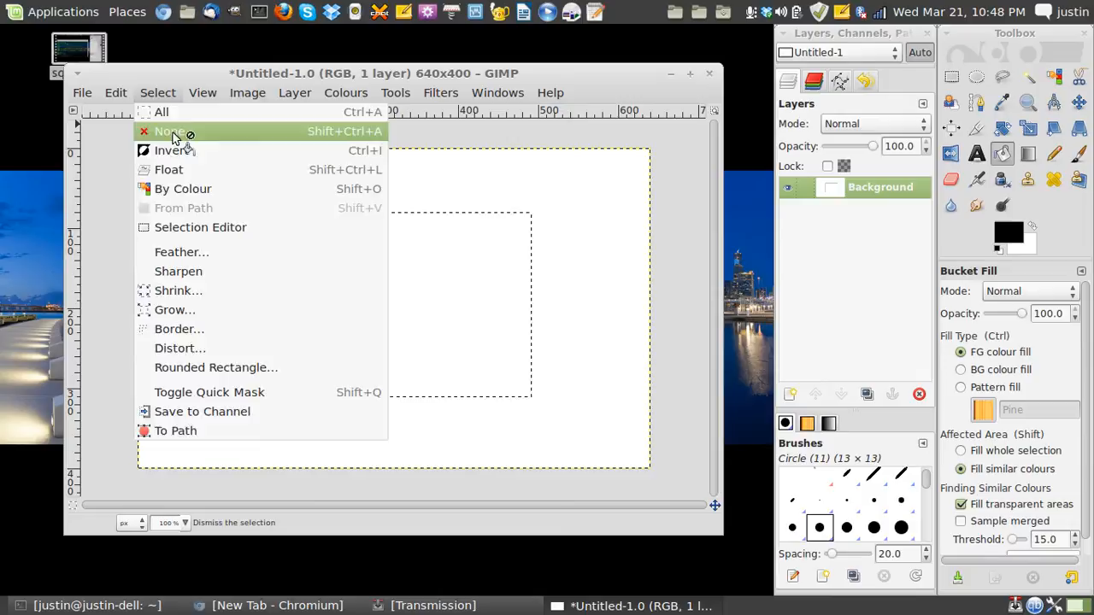
{"action": "left_click", "coordinate": [168, 131]}
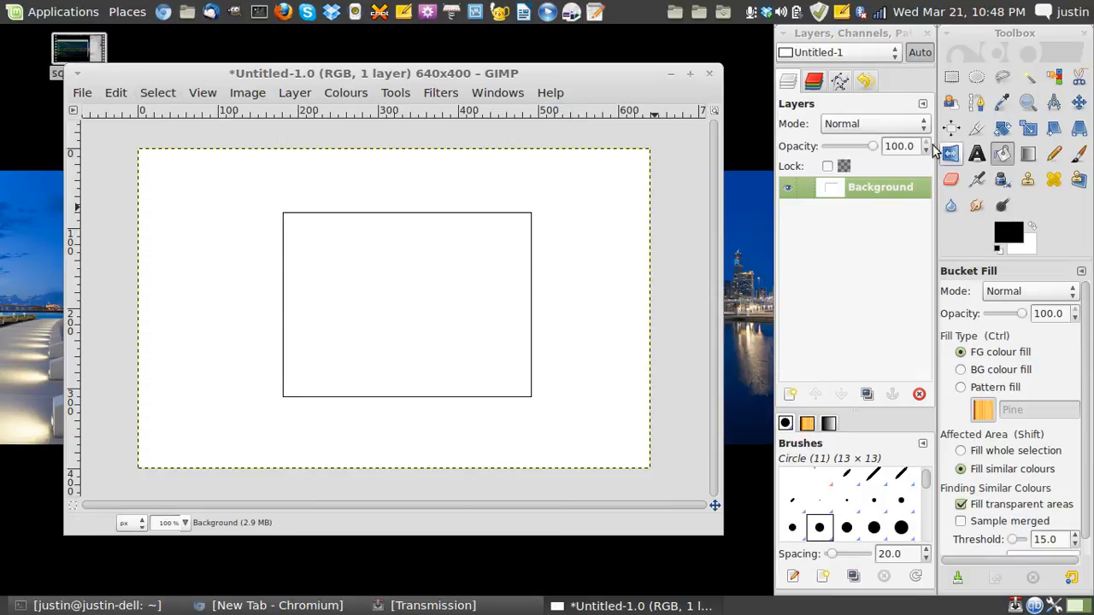
{"action": "left_click", "coordinate": [976, 76]}
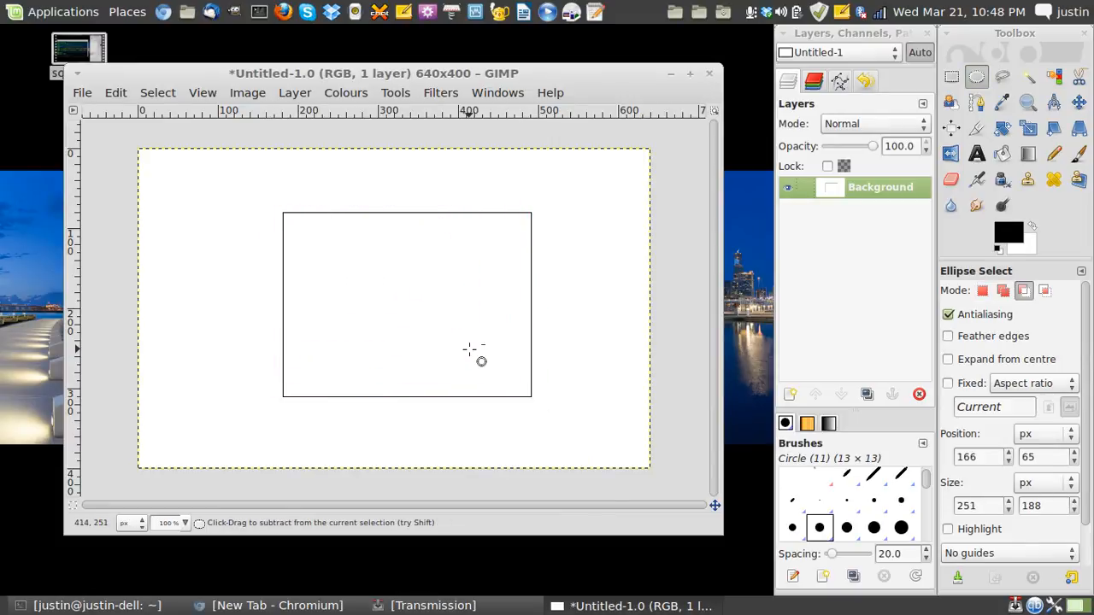
Select an ellipse about 160 × 144 pixels centred inside the black rectangle.
{"action": "left_click_drag", "start_coordinate": [321, 248], "coordinate": [510, 367]}
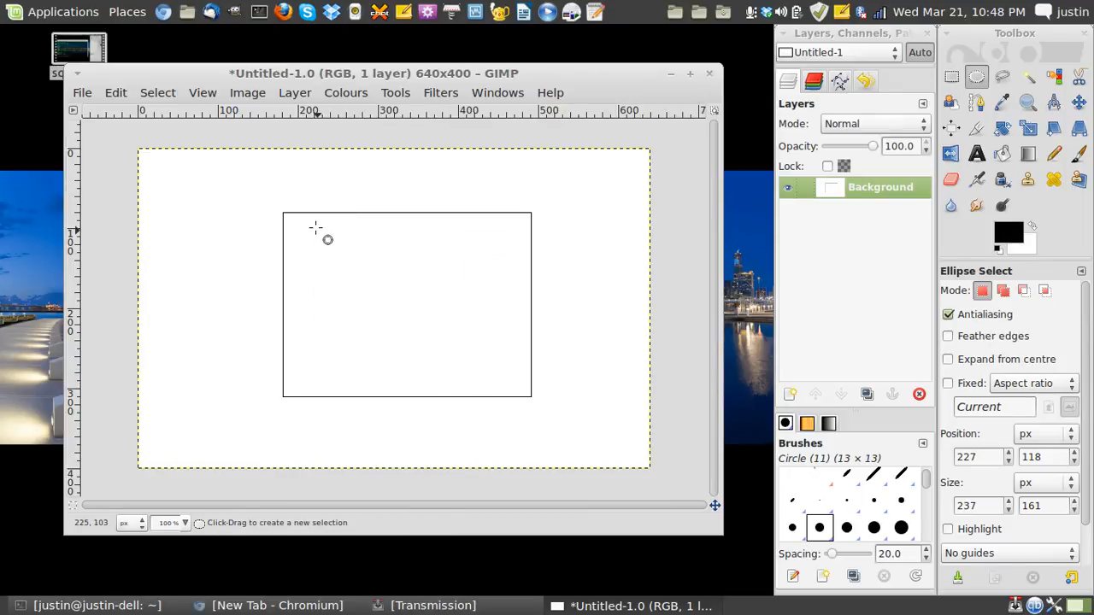
{"action": "left_click_drag", "start_coordinate": [314, 227], "coordinate": [468, 328]}
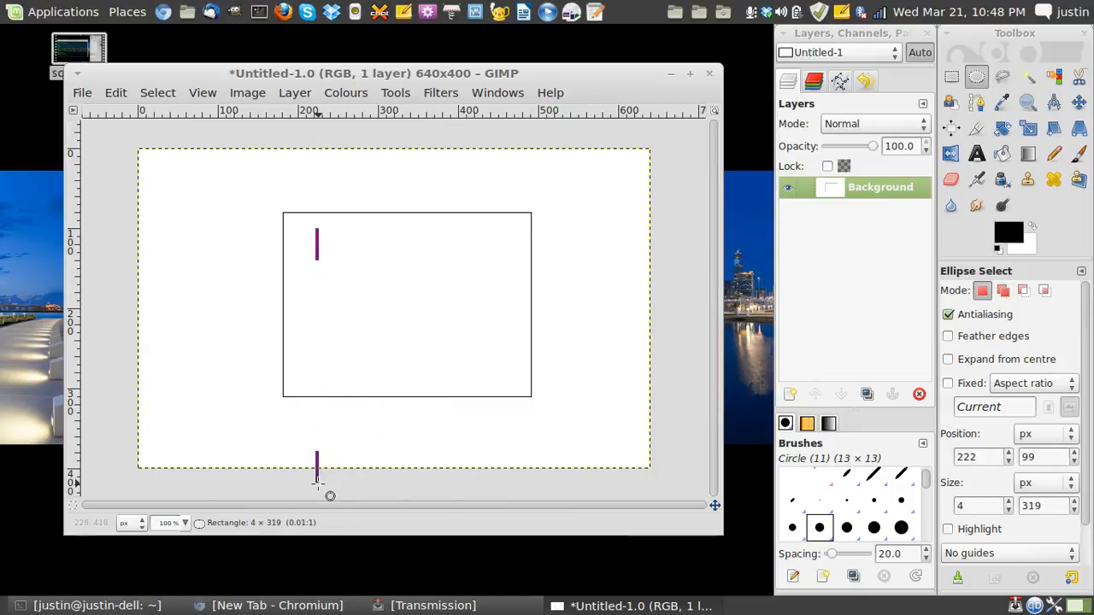
{"action": "left_click_drag", "start_coordinate": [316, 240], "coordinate": [521, 402]}
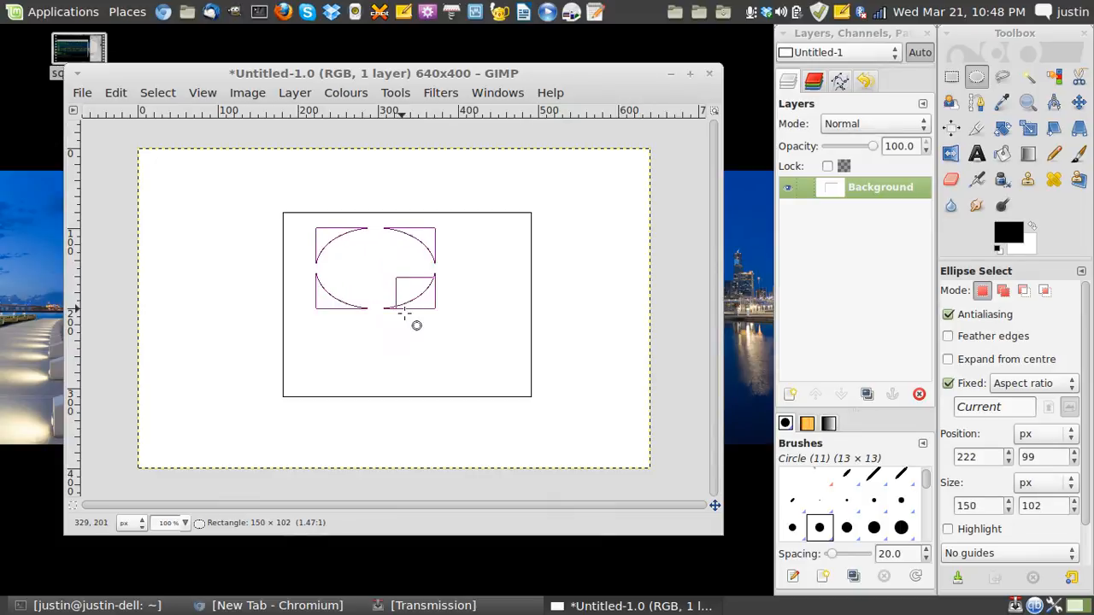
{"action": "left_click_drag", "start_coordinate": [417, 325], "coordinate": [407, 345]}
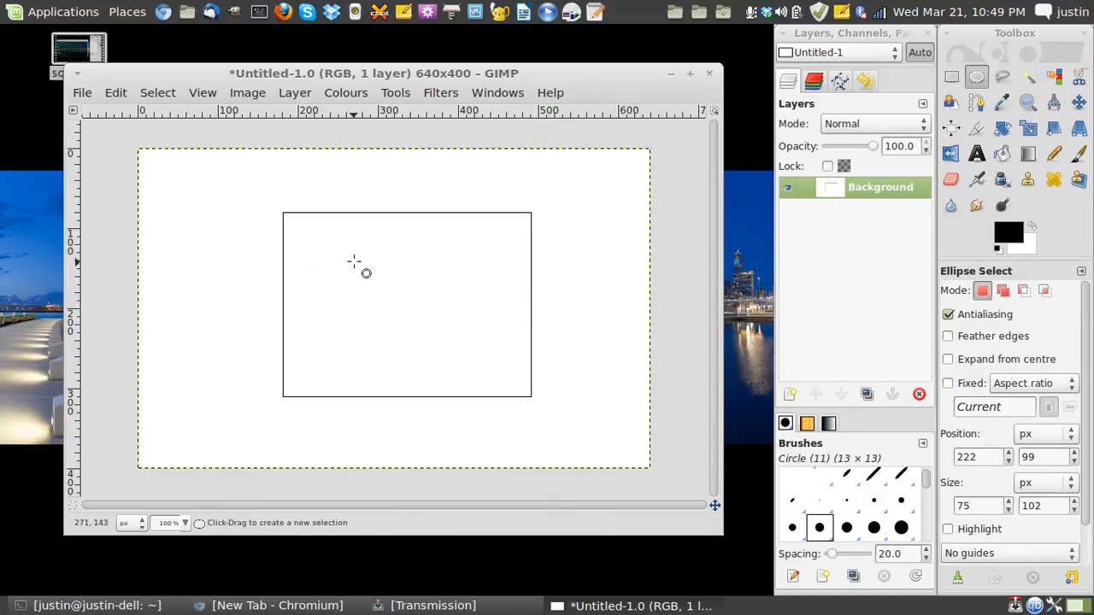
{"action": "left_click_drag", "start_coordinate": [352, 260], "coordinate": [494, 386]}
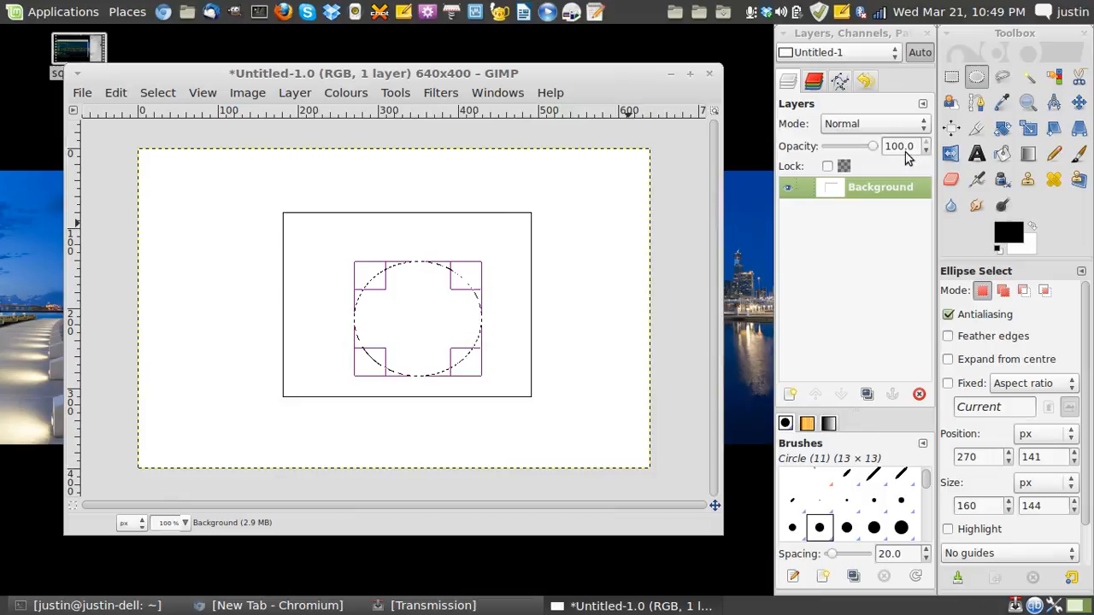
Convert the ellipse selection into a thin border outline.
{"action": "left_click", "coordinate": [157, 93]}
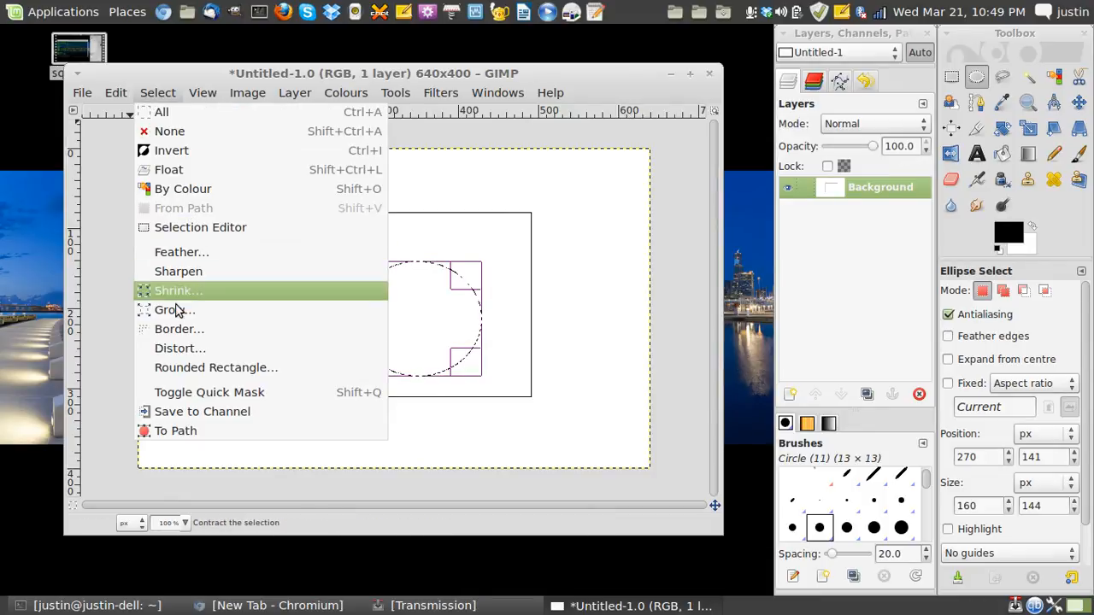
{"action": "left_click", "coordinate": [180, 329]}
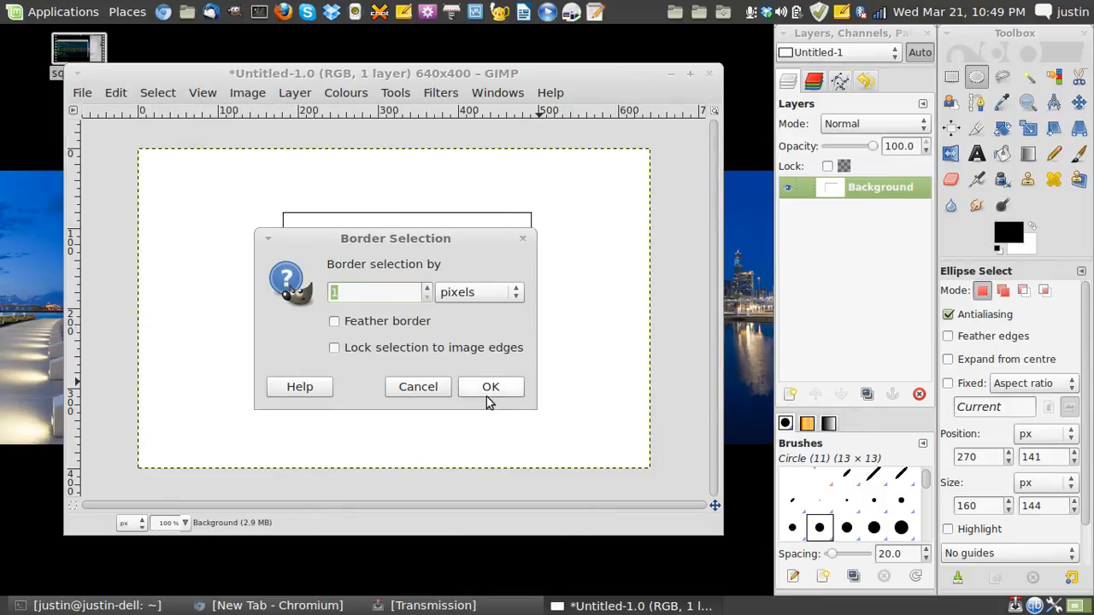
{"action": "left_click", "coordinate": [490, 386]}
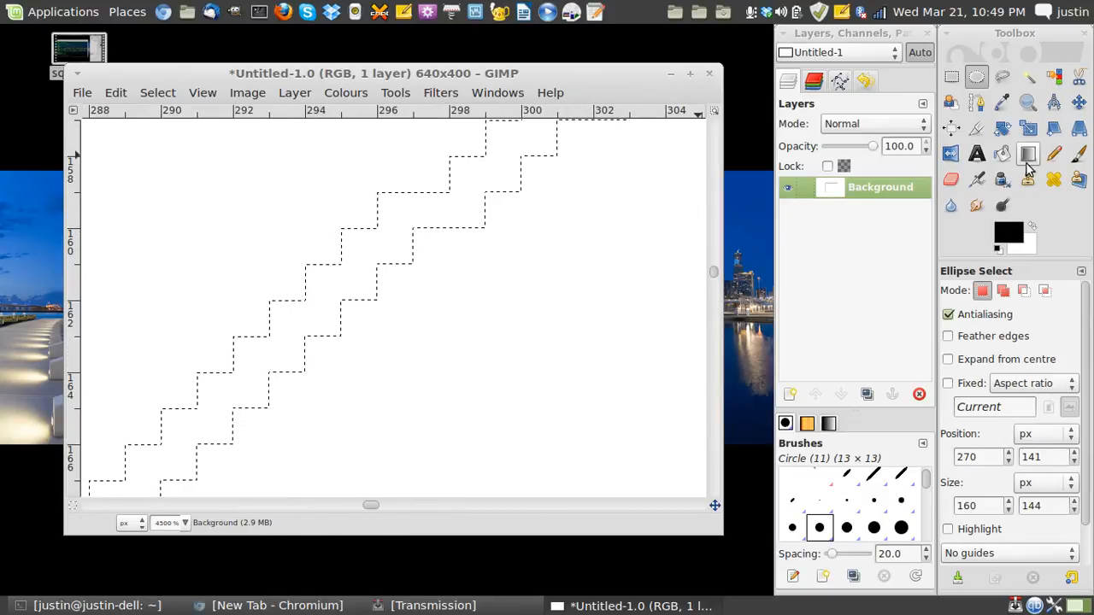
Bucket-fill the elliptical border selection with yellow.
{"action": "left_click", "coordinate": [1002, 154]}
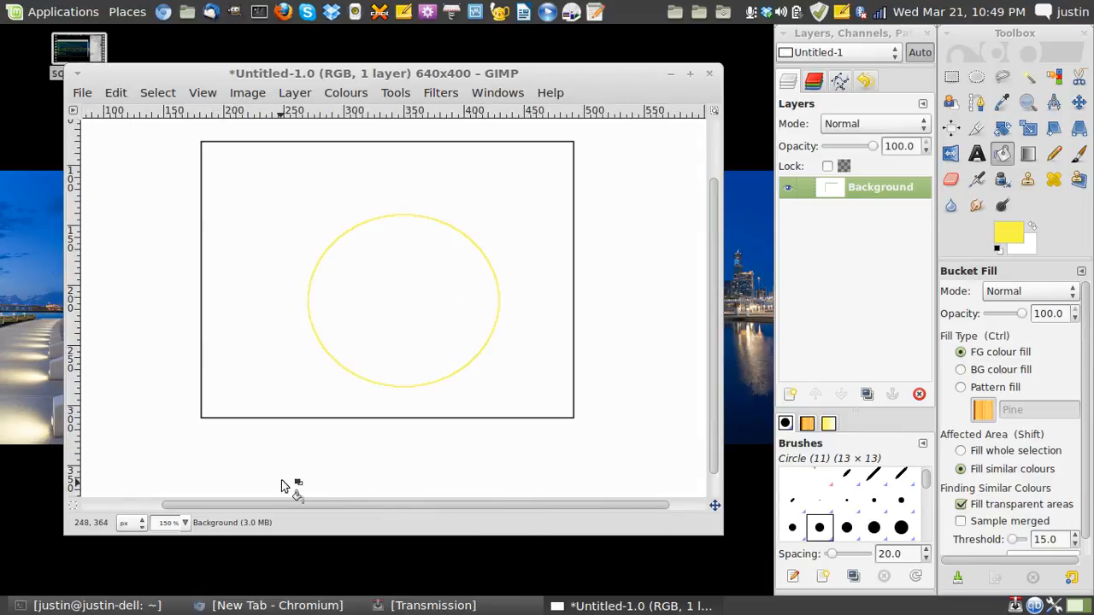
{"action": "mouse_move", "coordinate": [334, 465]}
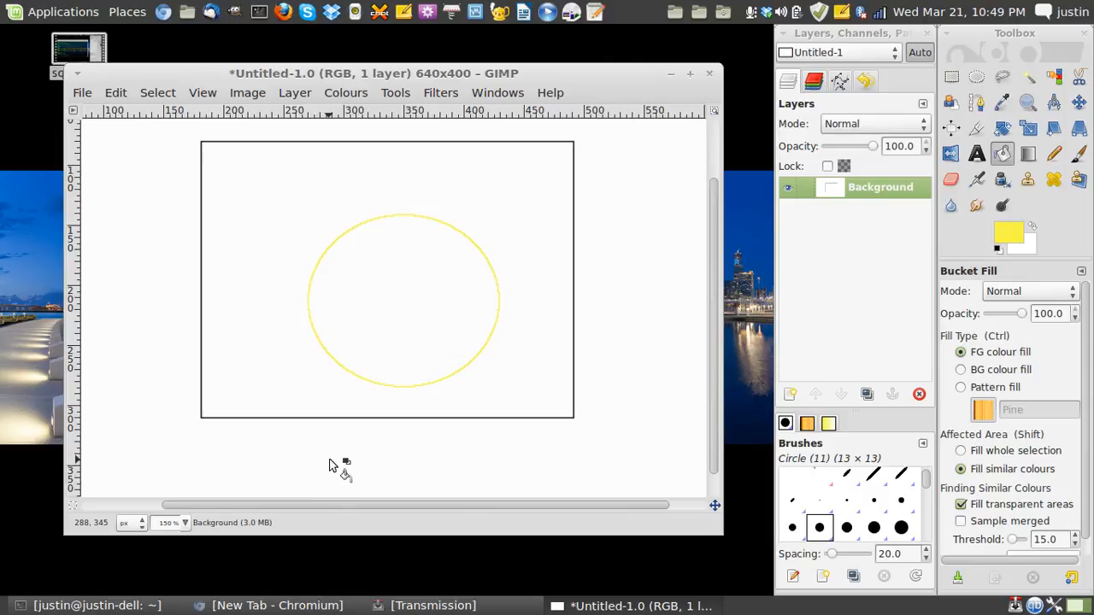
{"action": "mouse_move", "coordinate": [429, 263]}
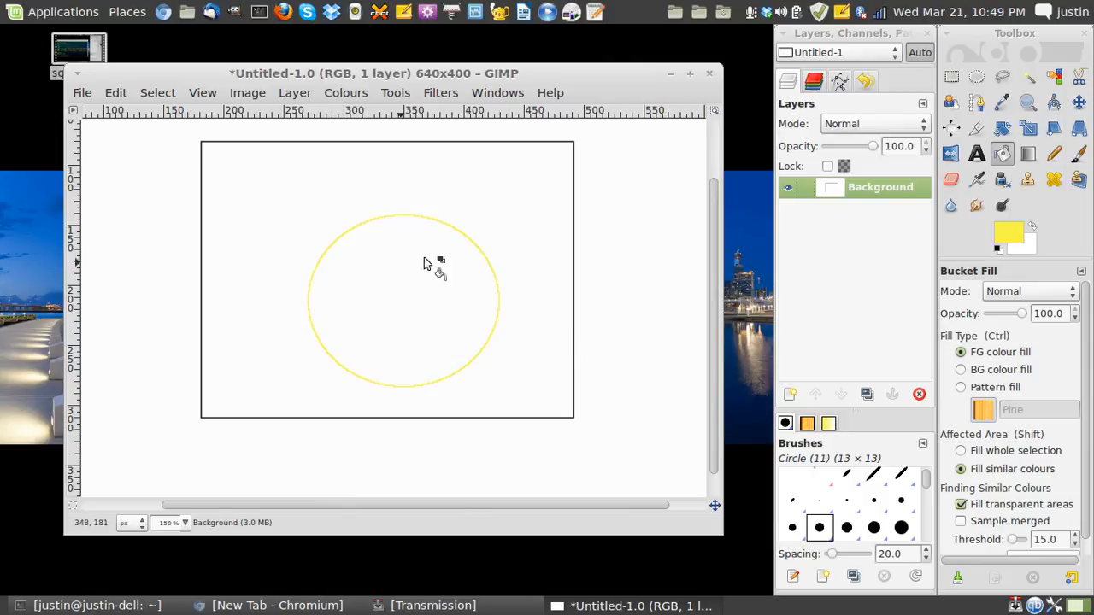